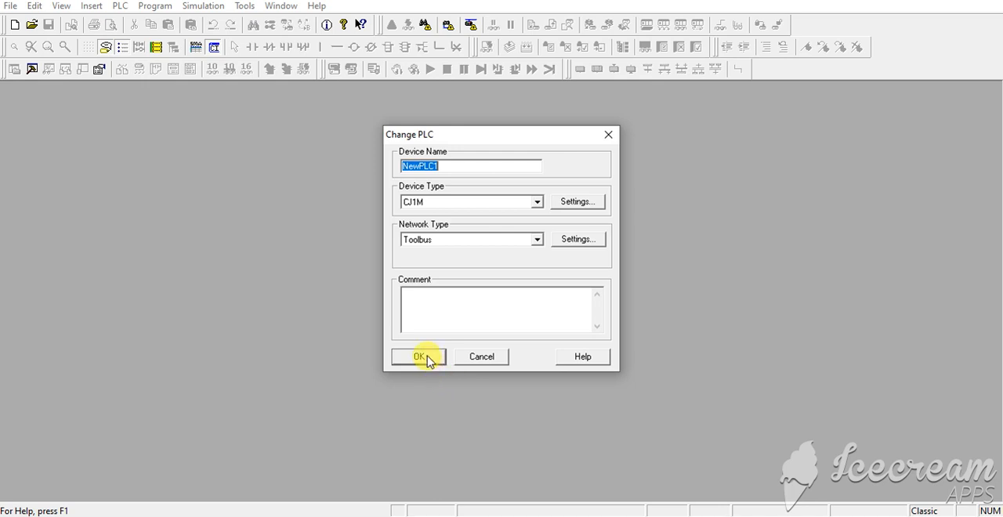
Confirm the CJ1M device type on Toolbus for the new project.
{"action": "left_click", "coordinate": [418, 358]}
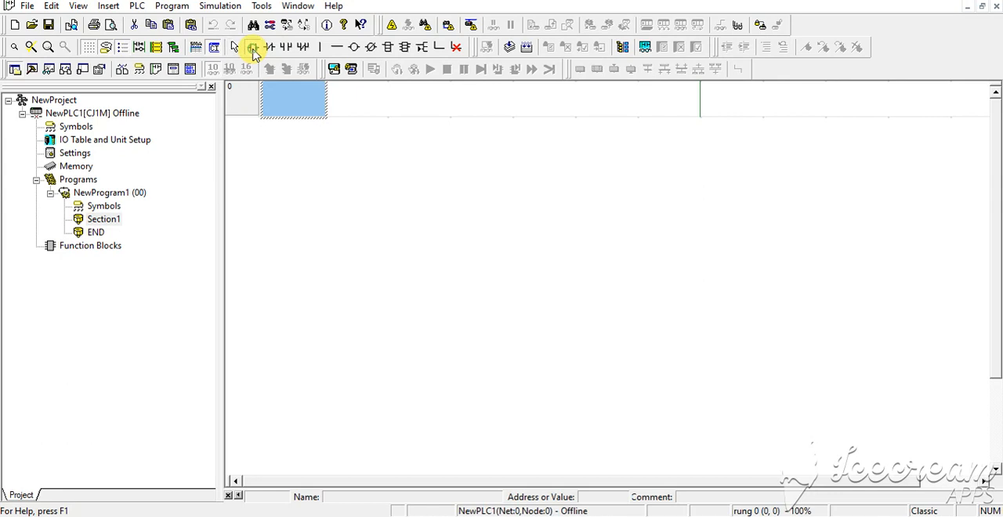
Place a normally open contact 0.00 commented 'start switch' at the start of rung 0.
{"action": "left_click", "coordinate": [254, 47]}
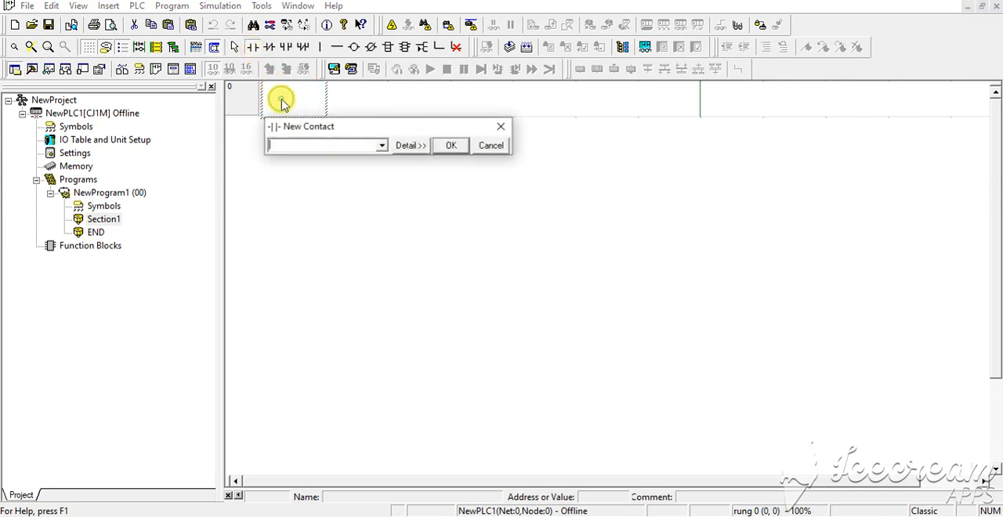
{"action": "type", "text": "0"}
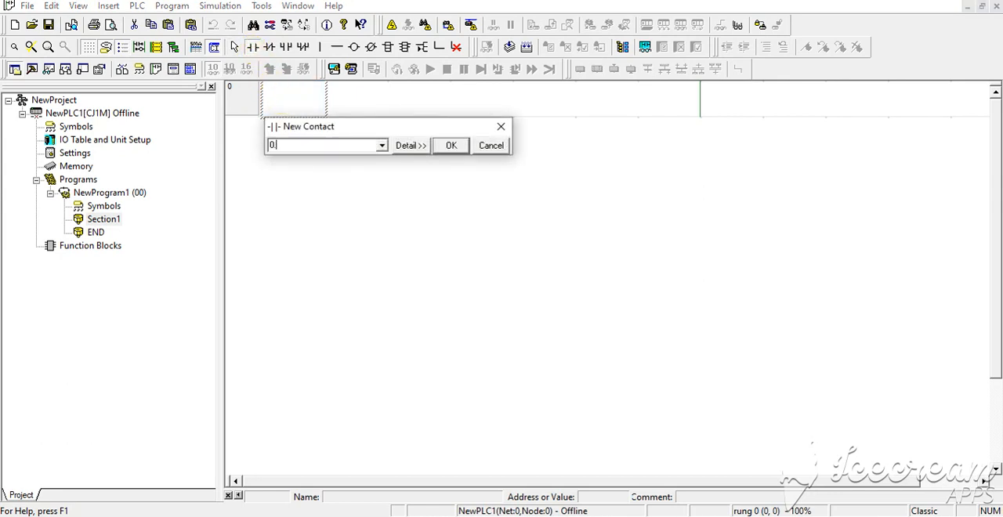
{"action": "type", "text": "0.00"}
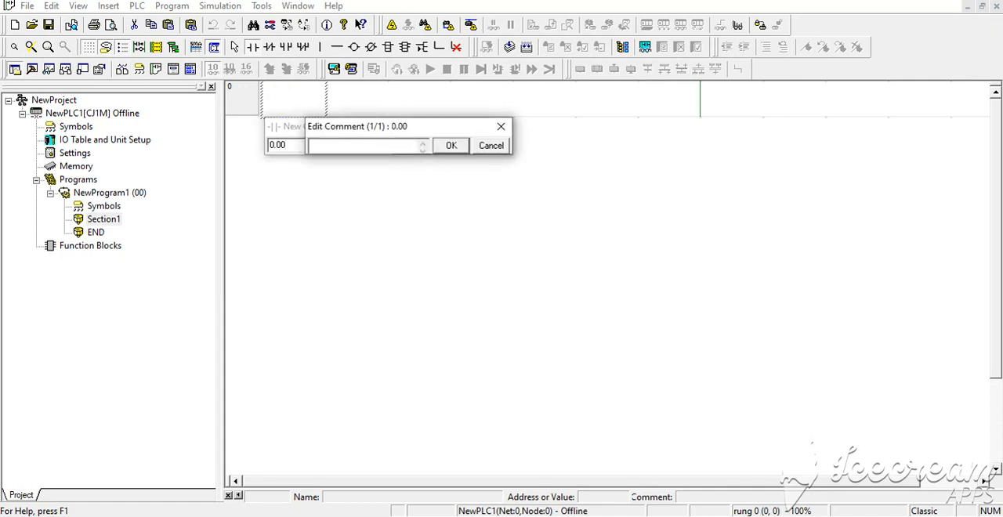
{"action": "type", "text": "start switc"}
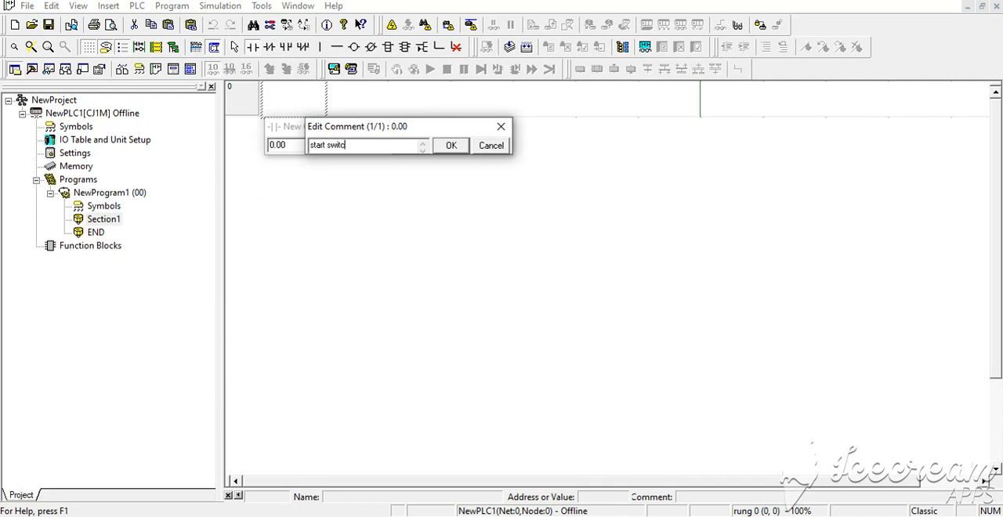
{"action": "left_click", "coordinate": [452, 144]}
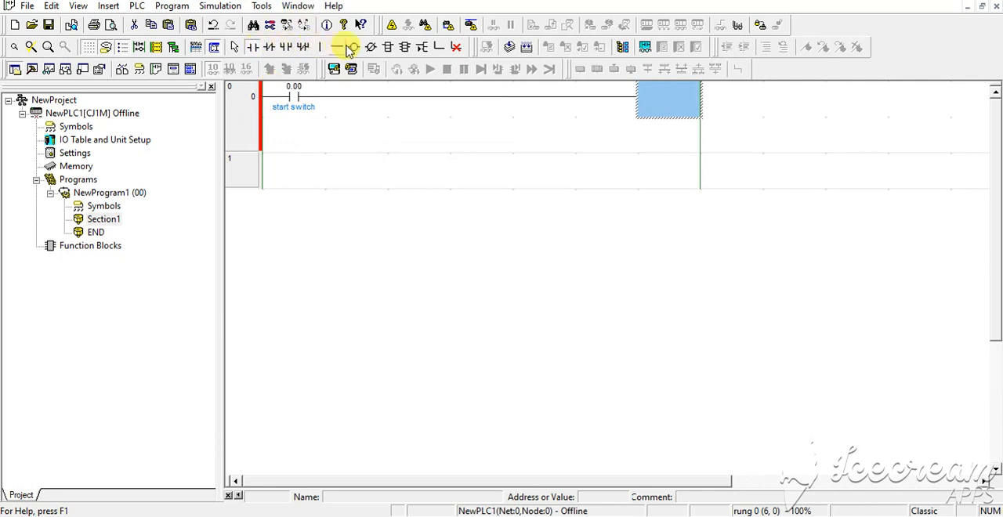
{"action": "mouse_move", "coordinate": [385, 47]}
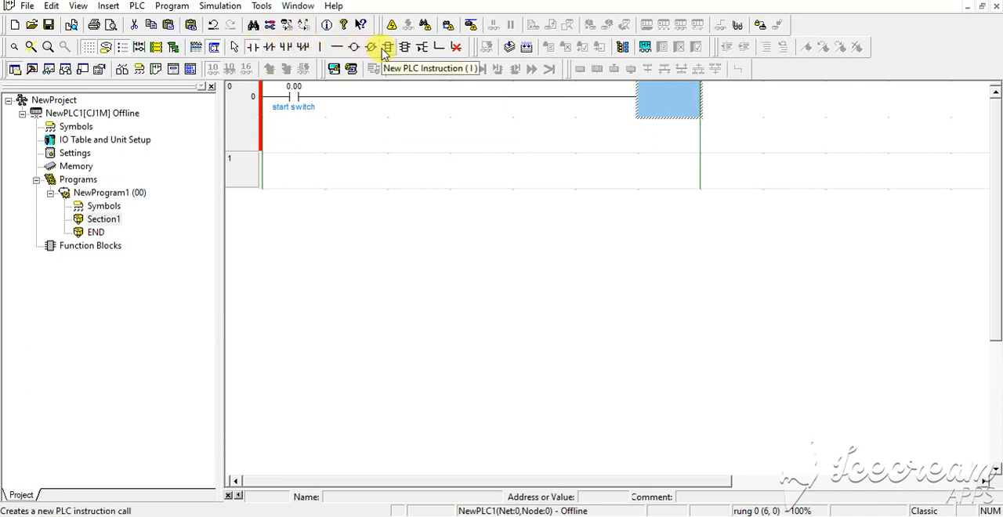
End rung 0 with an XFER block transferring &10 words from D0 to D100, without a comment.
{"action": "left_click", "coordinate": [386, 47]}
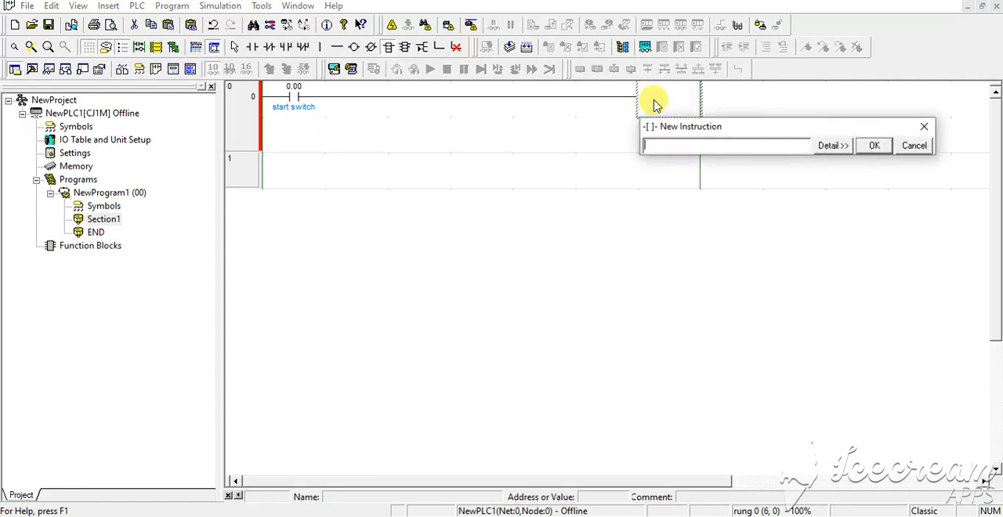
{"action": "type", "text": "CGL"}
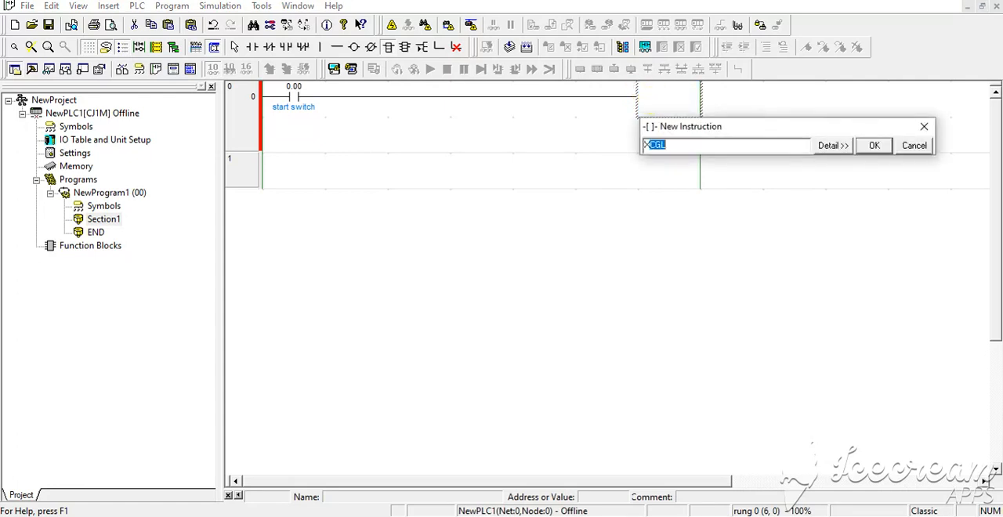
{"action": "type", "text": "XFEB"}
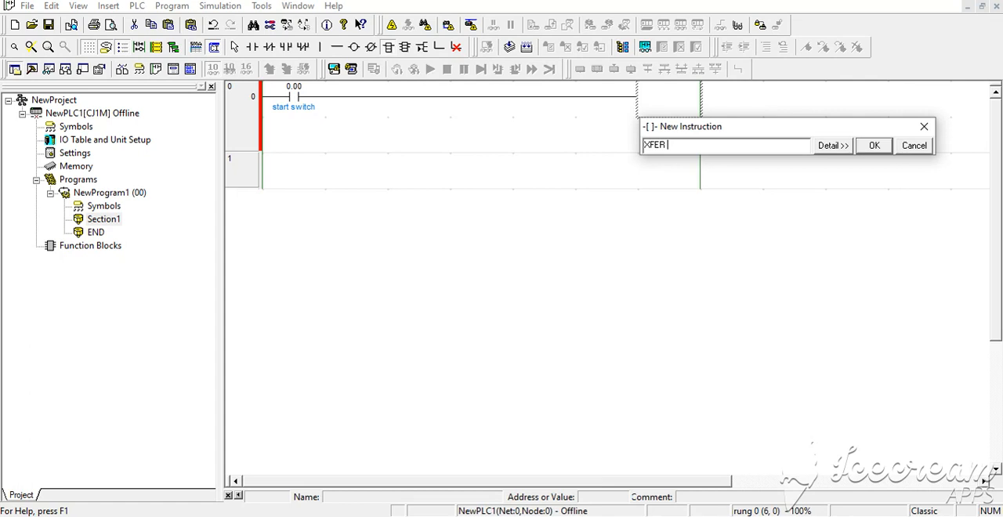
{"action": "type", "text": "8"}
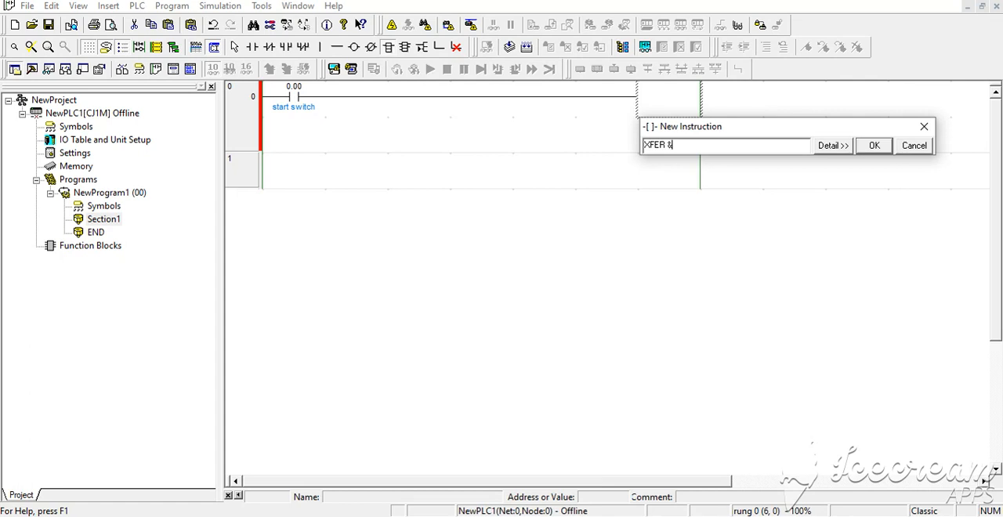
{"action": "type", "text": "10"}
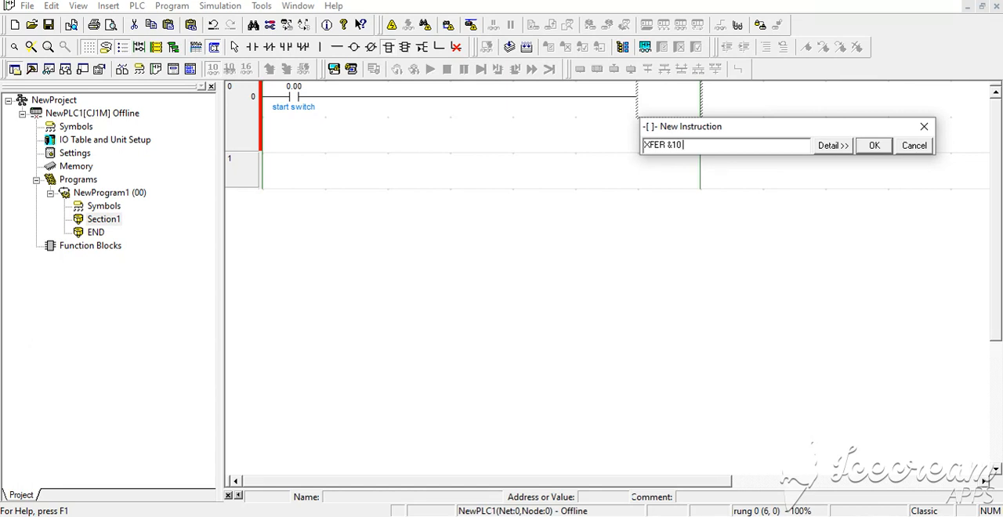
{"action": "type", "text": "d0"}
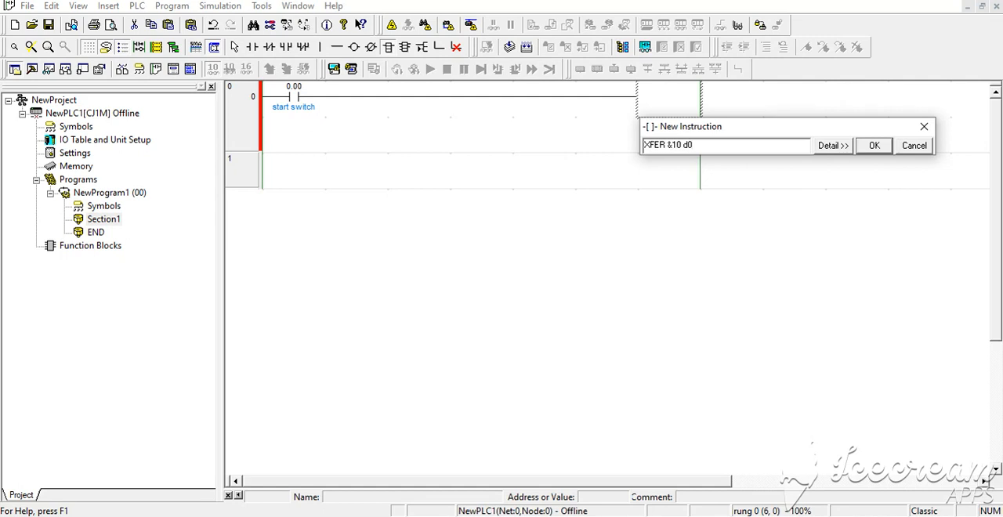
{"action": "type", "text": "d"}
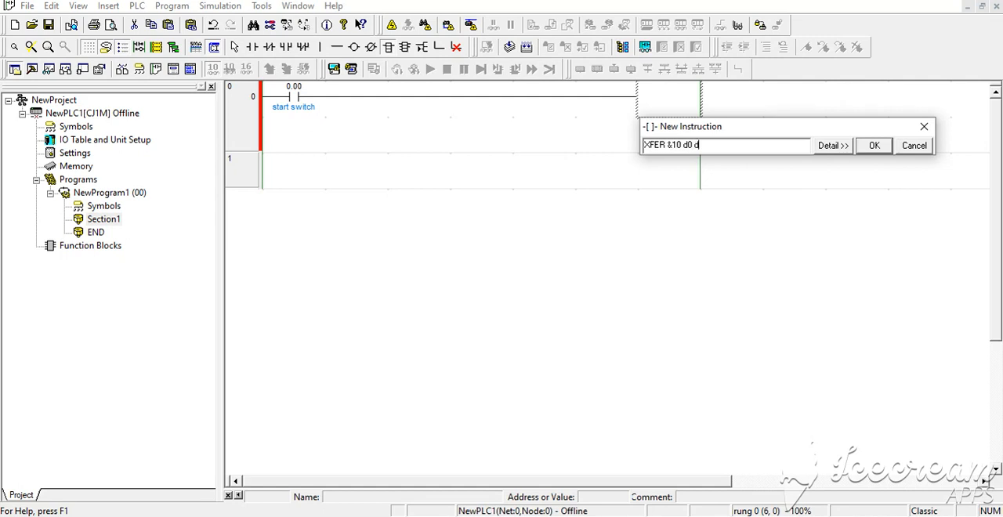
{"action": "type", "text": "100"}
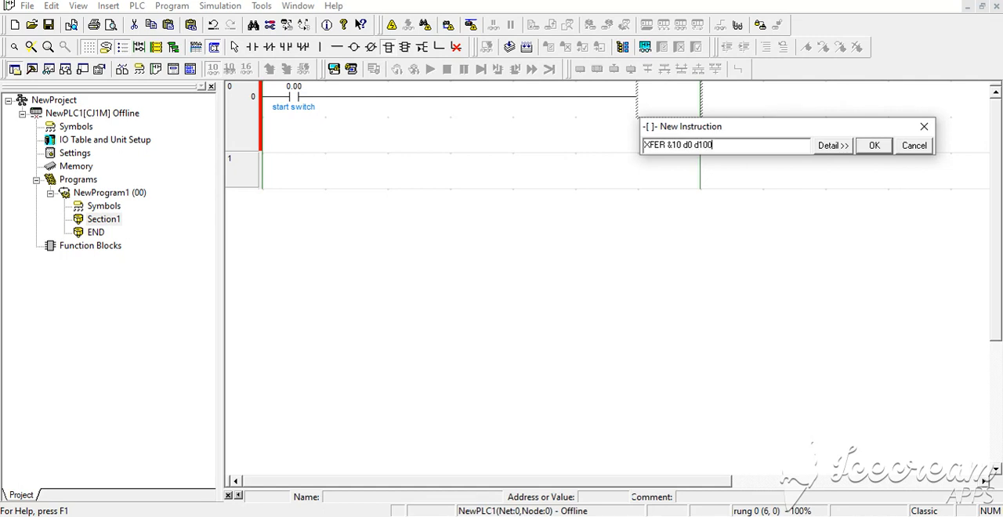
{"action": "left_click", "coordinate": [874, 144]}
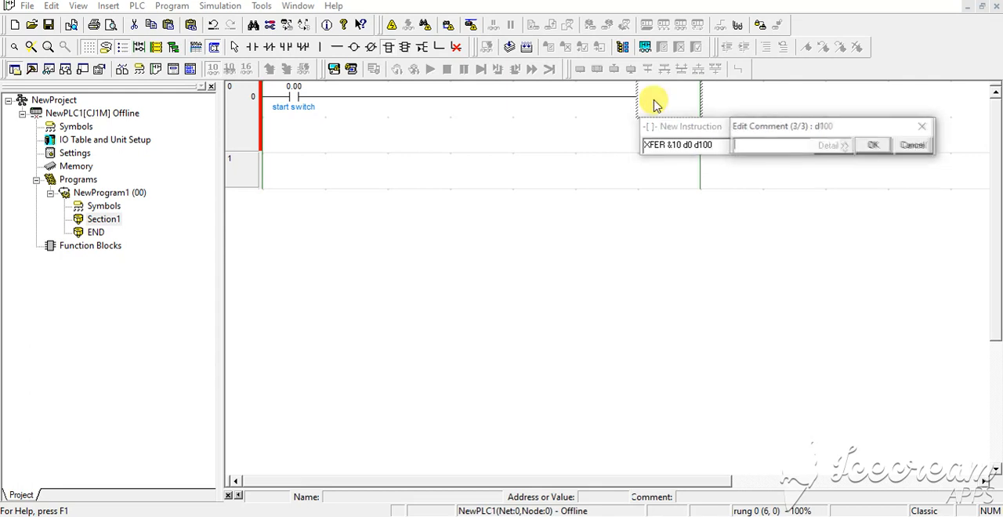
{"action": "left_click", "coordinate": [873, 145]}
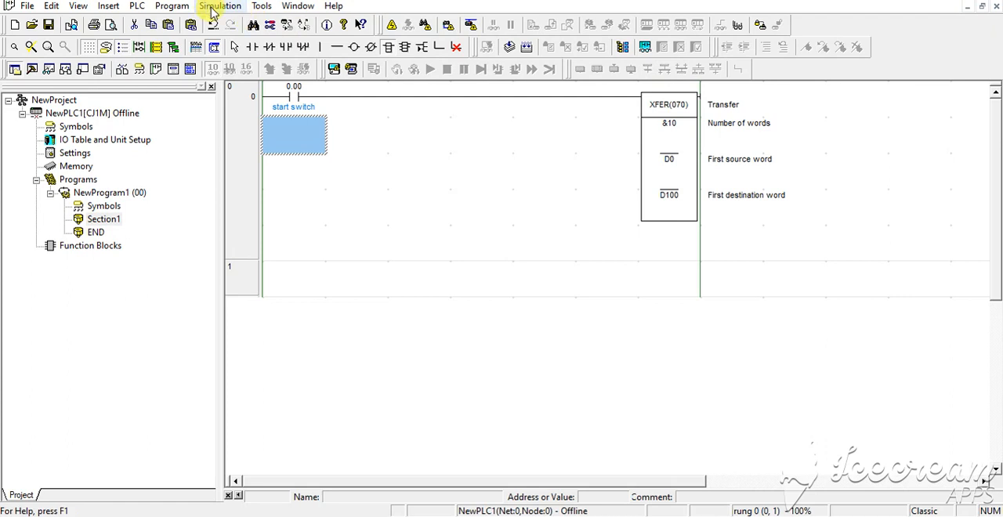
{"action": "left_click", "coordinate": [220, 6]}
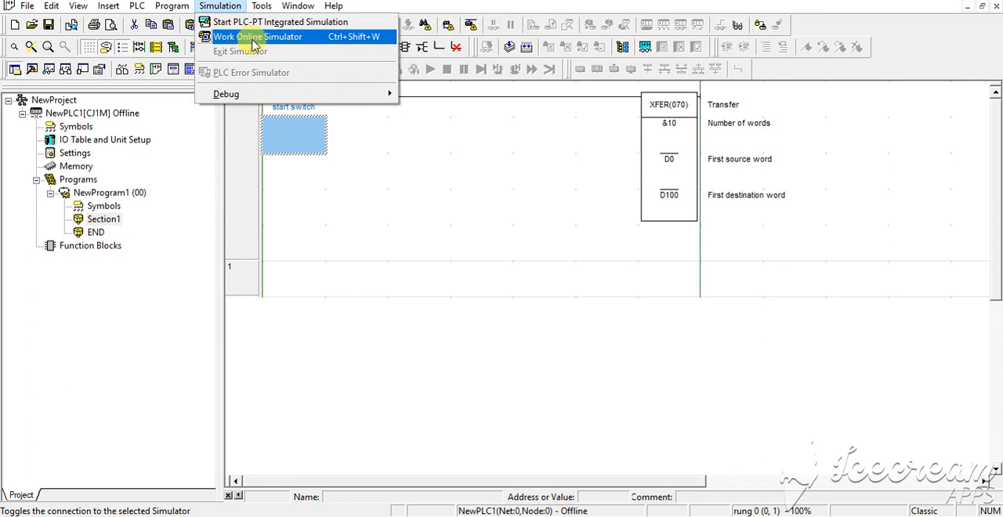
{"action": "left_click", "coordinate": [259, 36]}
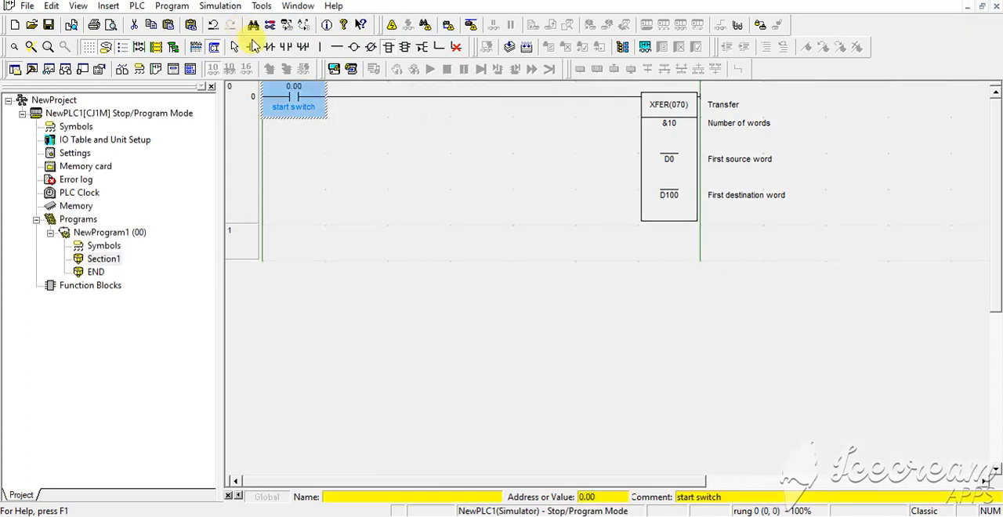
{"action": "left_click", "coordinate": [253, 25]}
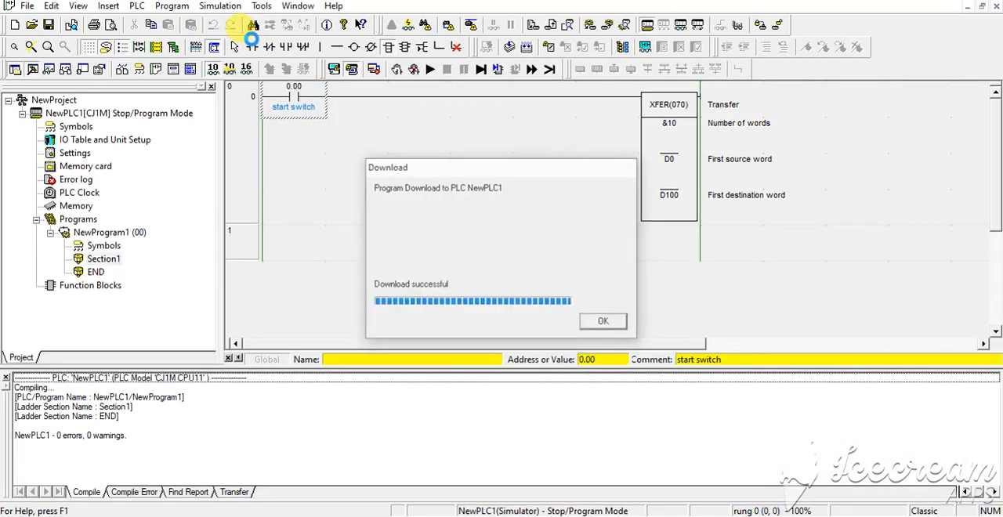
{"action": "left_click", "coordinate": [602, 321]}
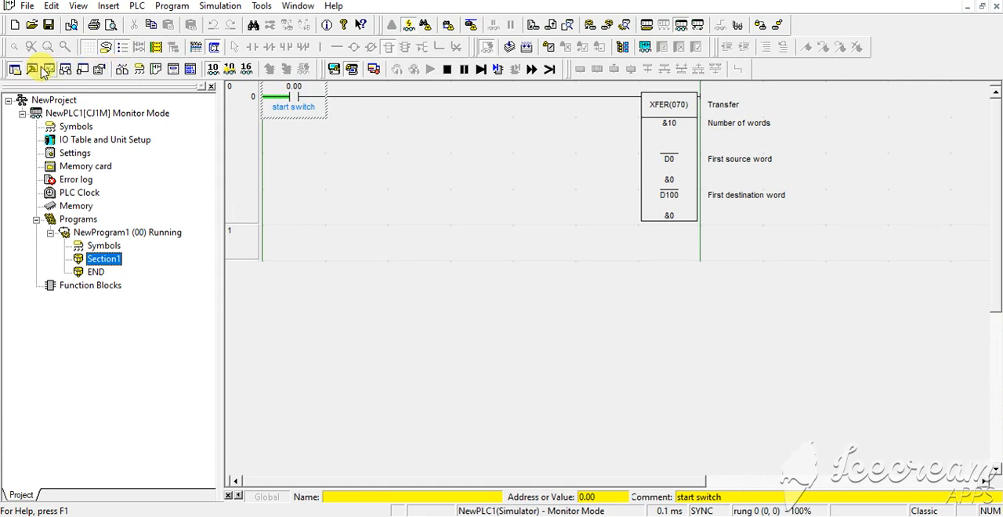
{"action": "mouse_move", "coordinate": [33, 69]}
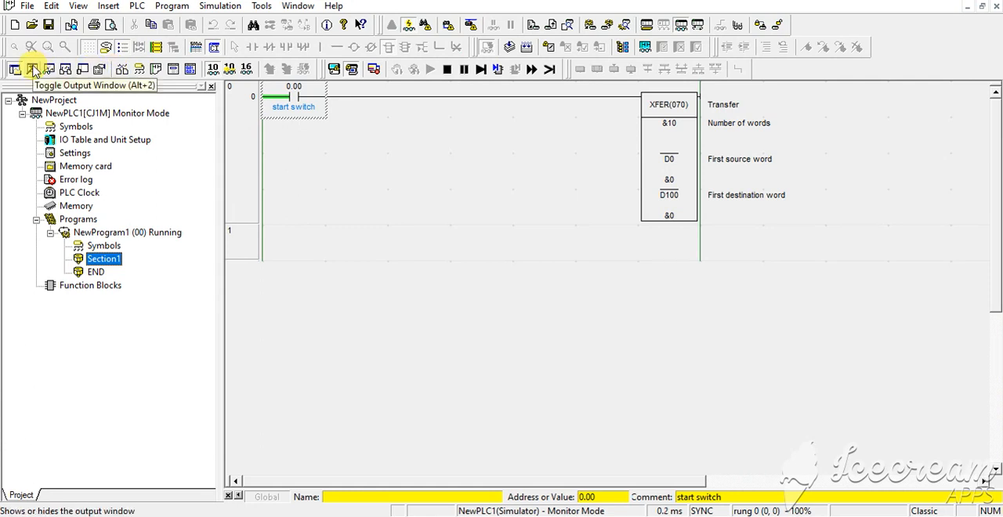
{"action": "mouse_move", "coordinate": [50, 69]}
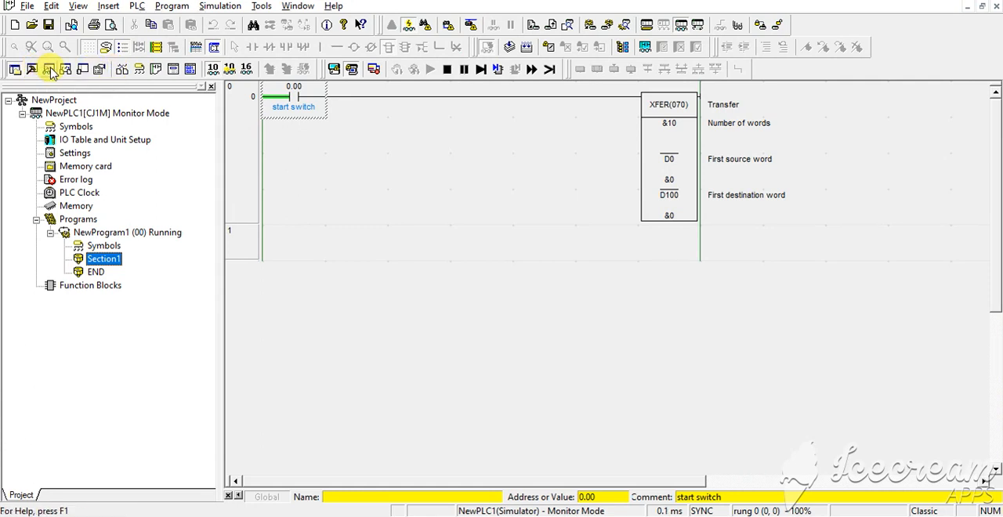
Show the Watch Window and list D0, D1, D2, D100, D101 and D102, all reading &0.
{"action": "left_click", "coordinate": [49, 69]}
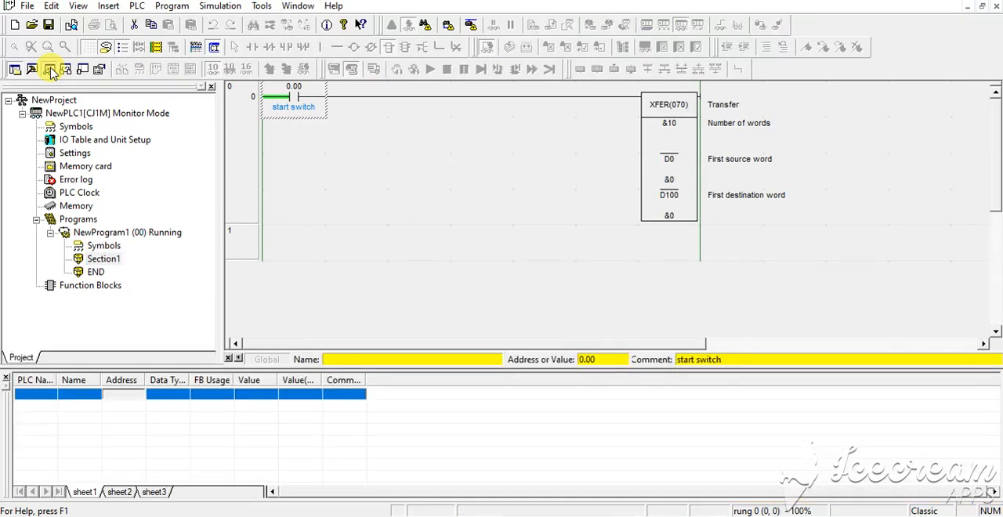
{"action": "mouse_move", "coordinate": [125, 400]}
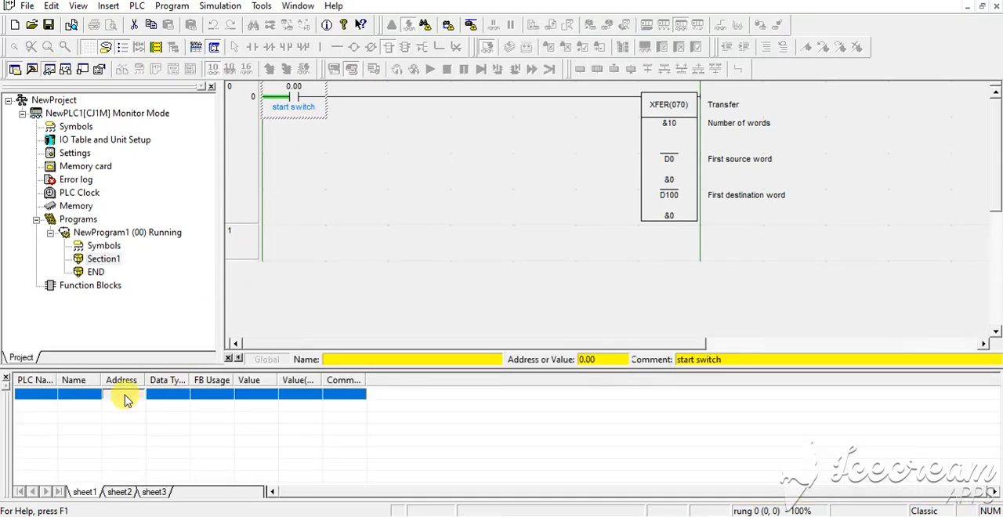
{"action": "type", "text": "d"}
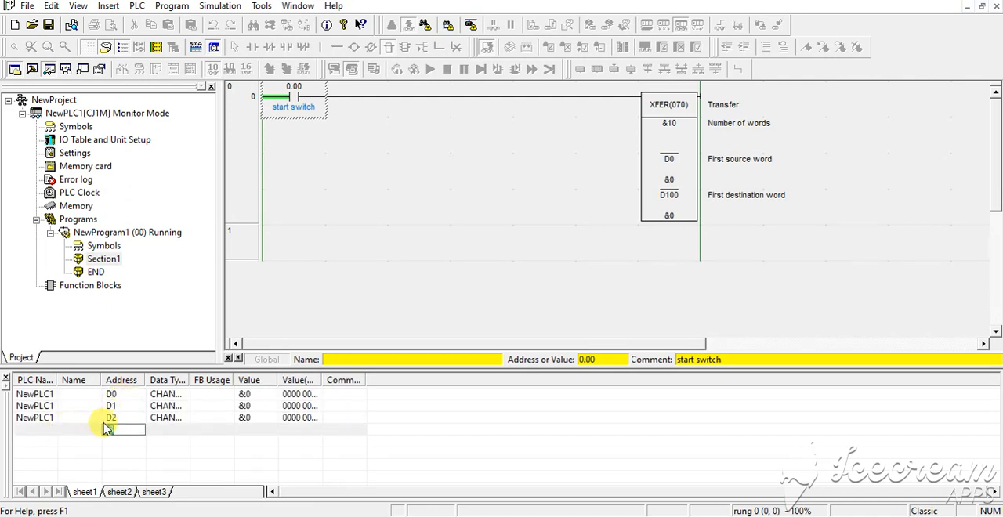
{"action": "type", "text": "d"}
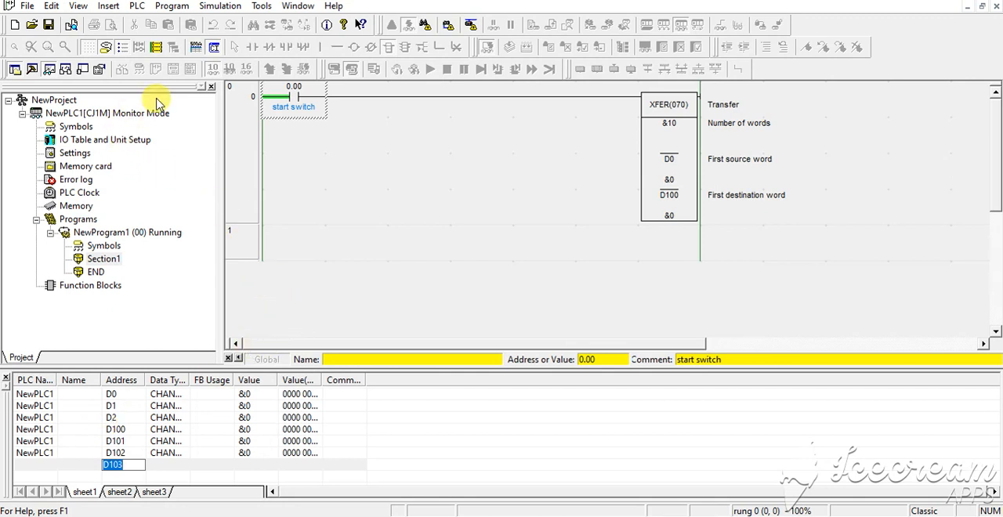
{"action": "mouse_move", "coordinate": [144, 185]}
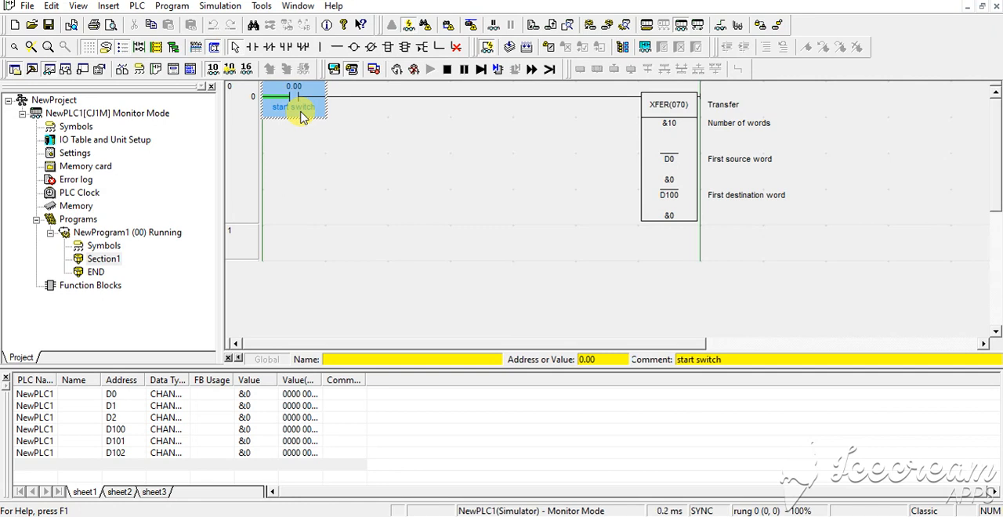
Force the start switch contact on and set D0 to 1 so it appears in D100.
{"action": "left_click", "coordinate": [295, 107]}
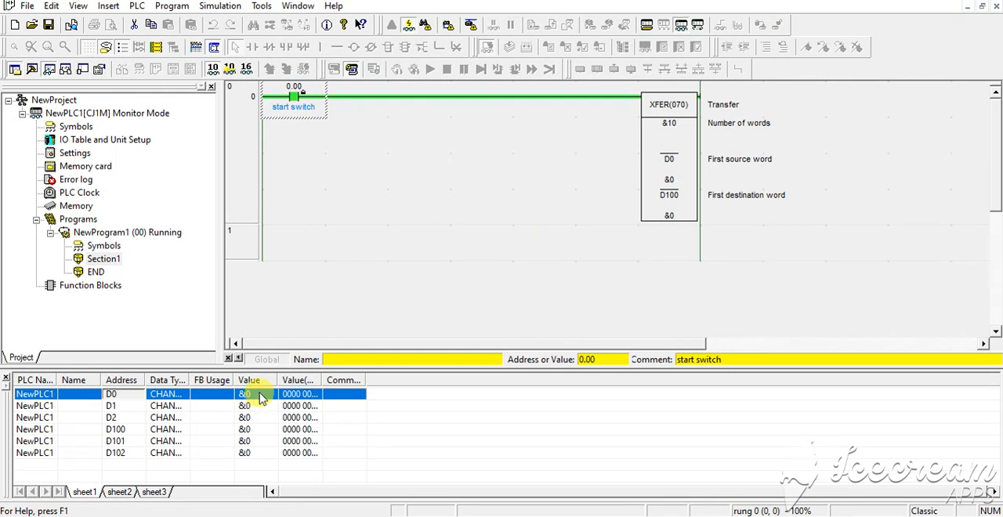
{"action": "double_click", "coordinate": [245, 394]}
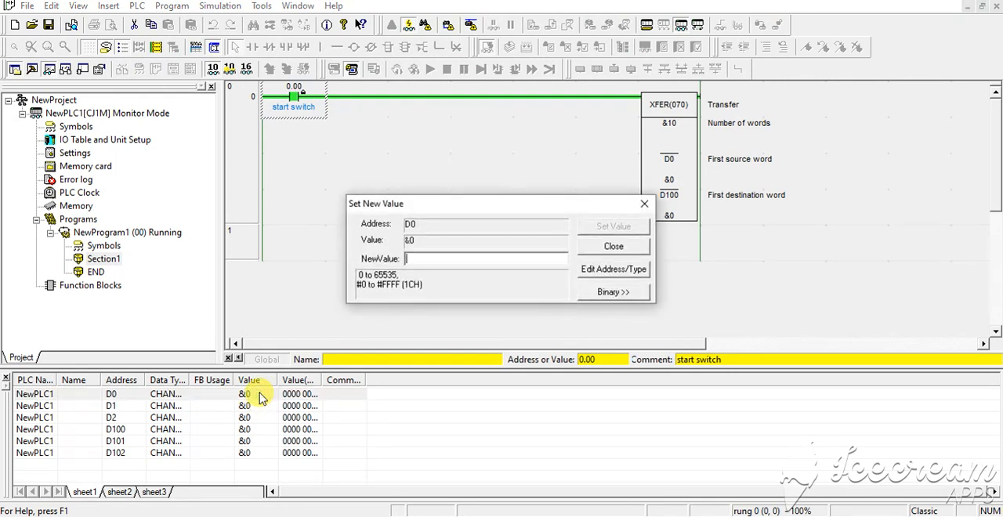
{"action": "left_click", "coordinate": [613, 245]}
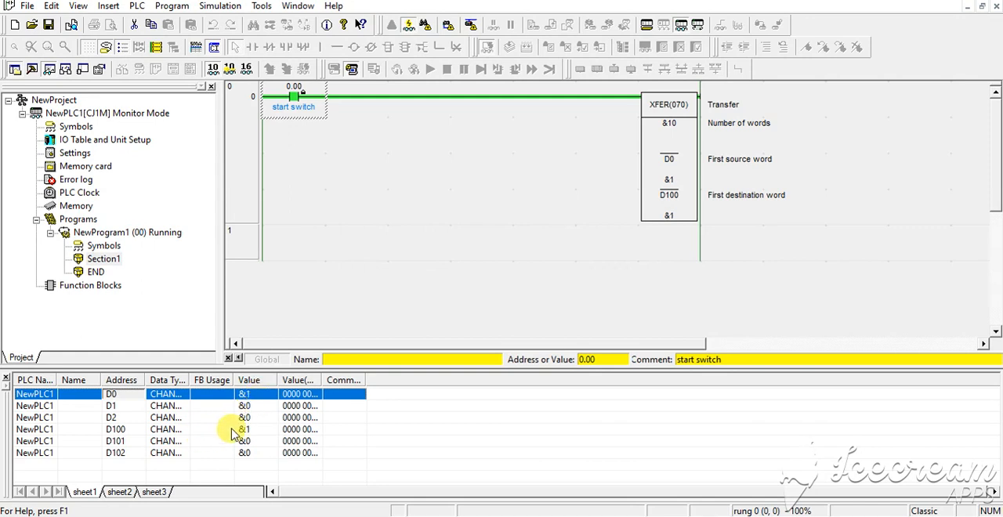
{"action": "mouse_move", "coordinate": [248, 431]}
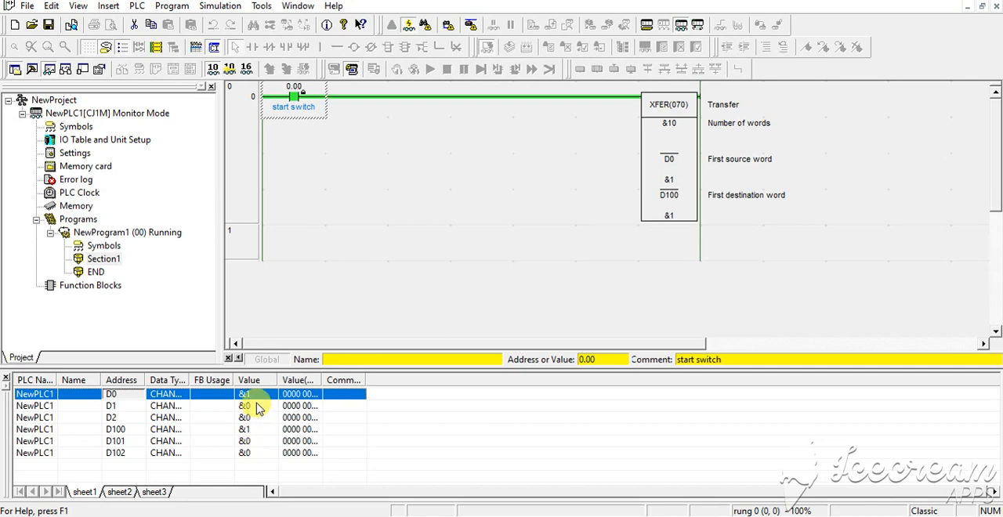
Set D1 to 5 and D2 to 100, copied into D101 and D102.
{"action": "double_click", "coordinate": [245, 404]}
{"action": "type", "text": "5"}
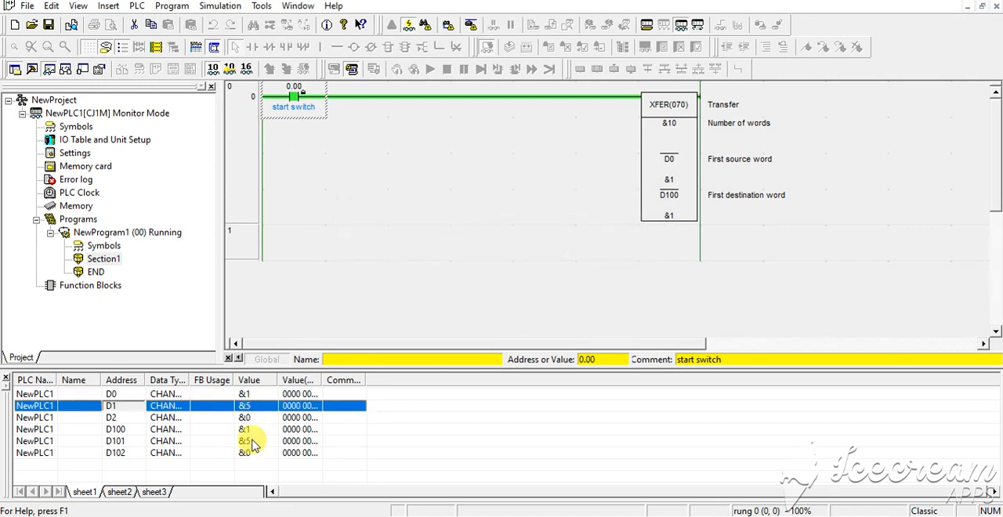
{"action": "left_click", "coordinate": [110, 417]}
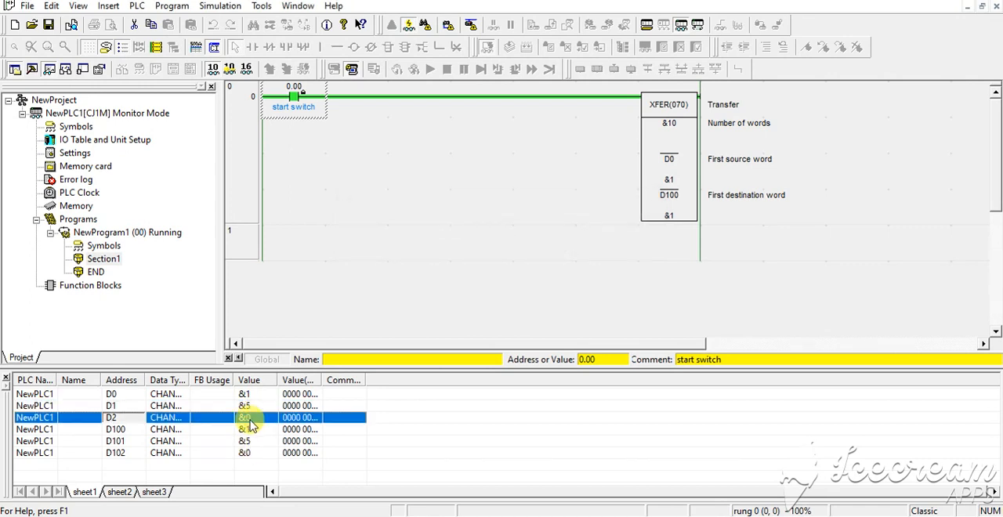
{"action": "double_click", "coordinate": [245, 417]}
{"action": "type", "text": "100"}
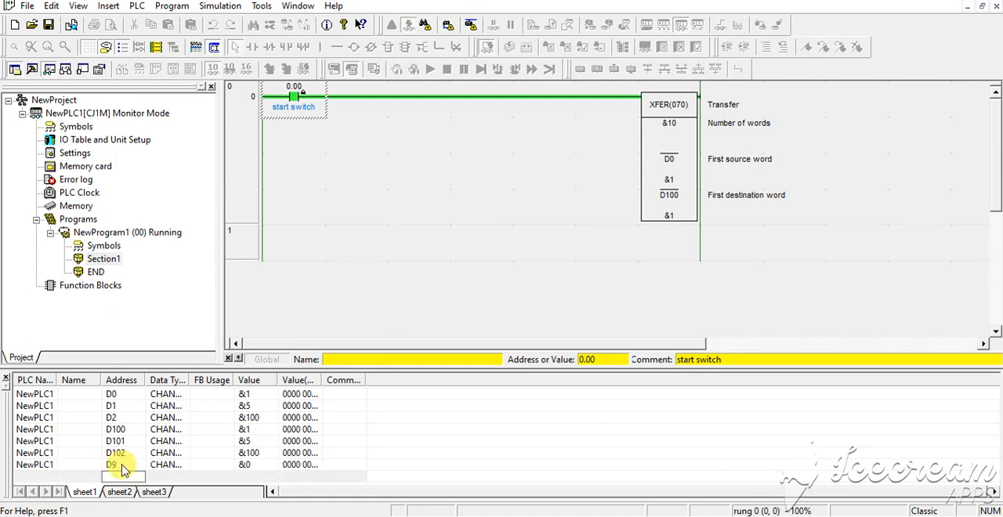
Watch D9 and D109, and set D9 to 10000 so D109 reads 10000.
{"action": "type", "text": "d109"}
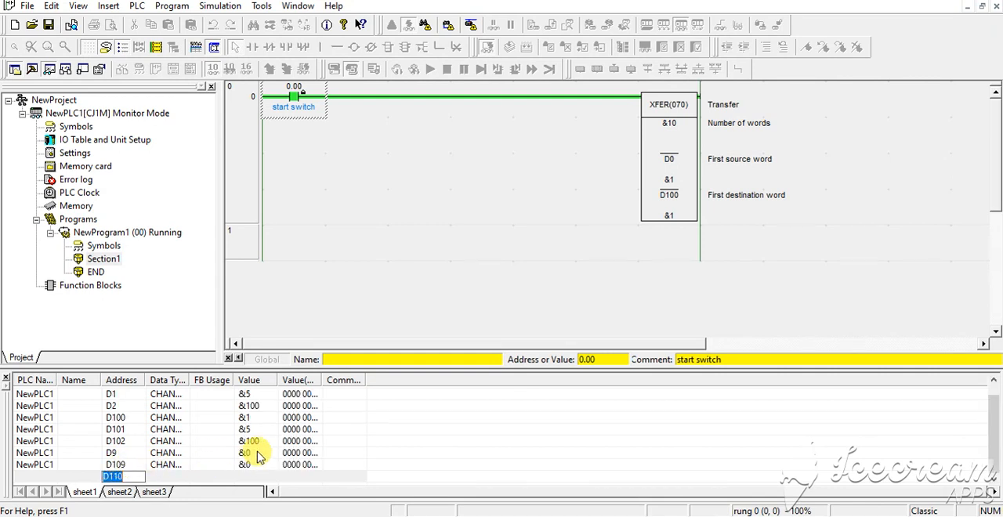
{"action": "double_click", "coordinate": [261, 457]}
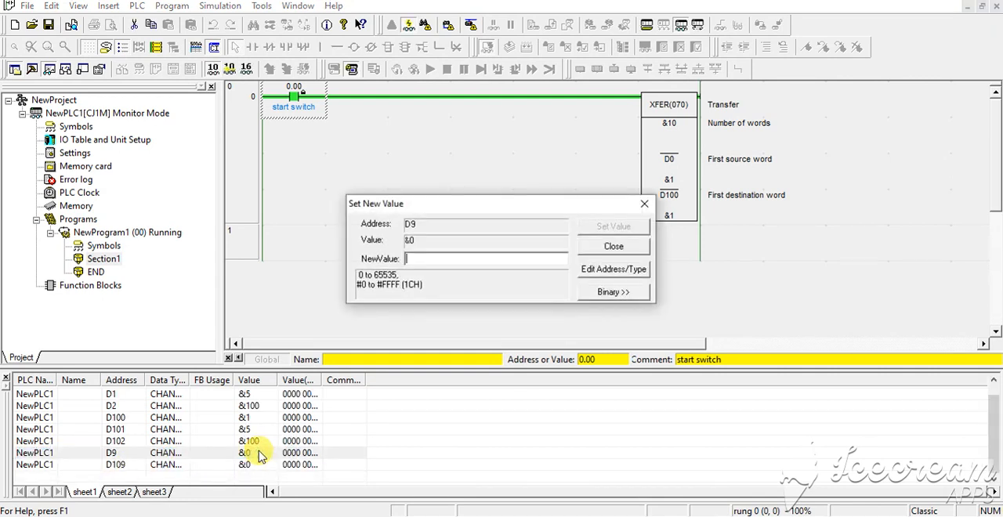
{"action": "type", "text": "10000"}
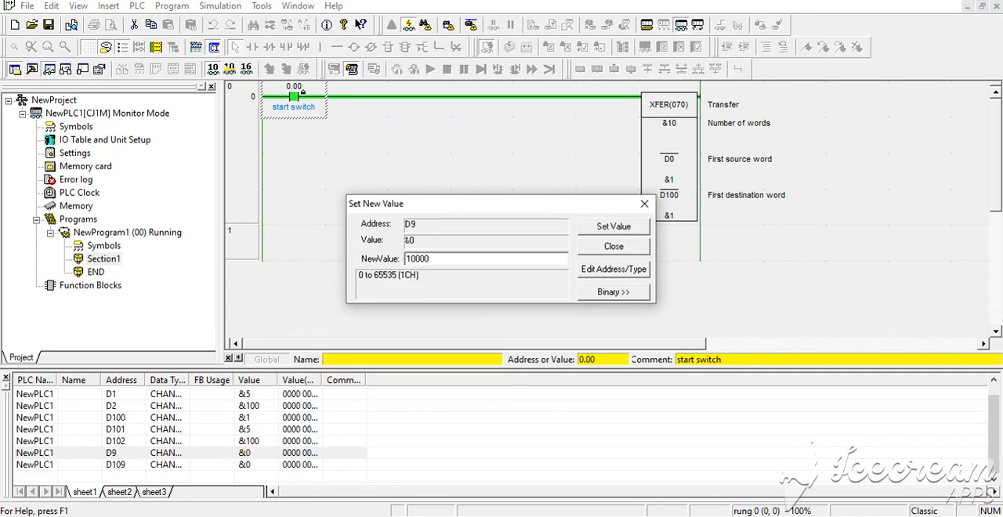
{"action": "left_click", "coordinate": [613, 226]}
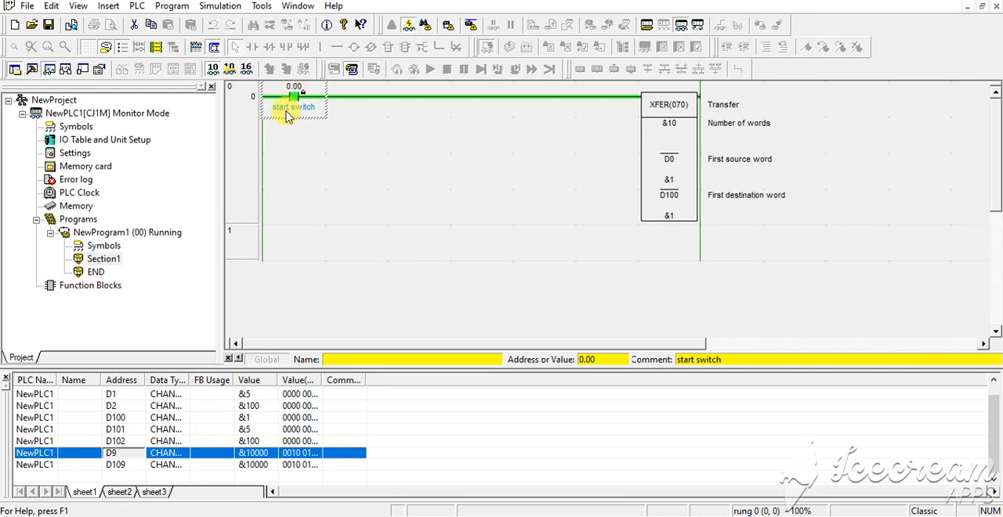
Force the start switch off and dismiss the Goto Commented Rung lookup.
{"action": "left_click", "coordinate": [447, 69]}
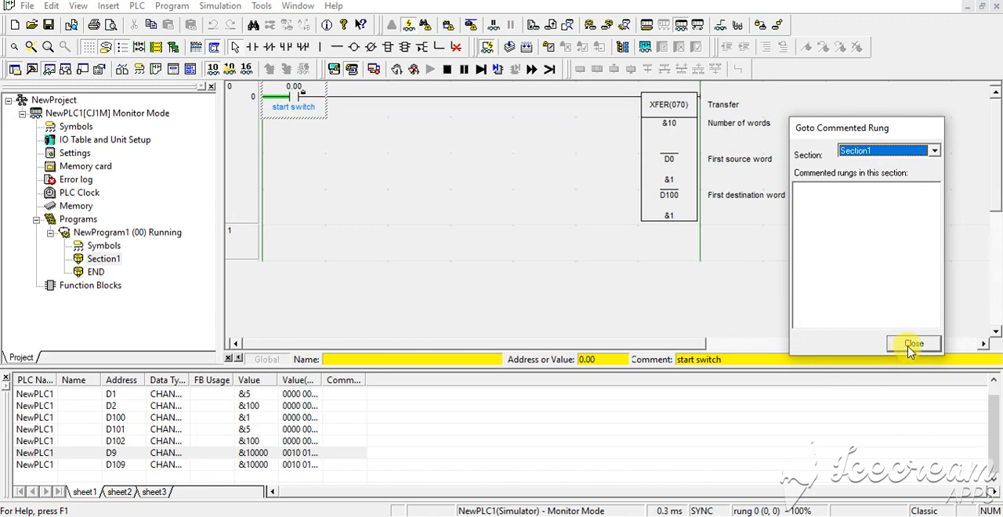
{"action": "left_click", "coordinate": [914, 343]}
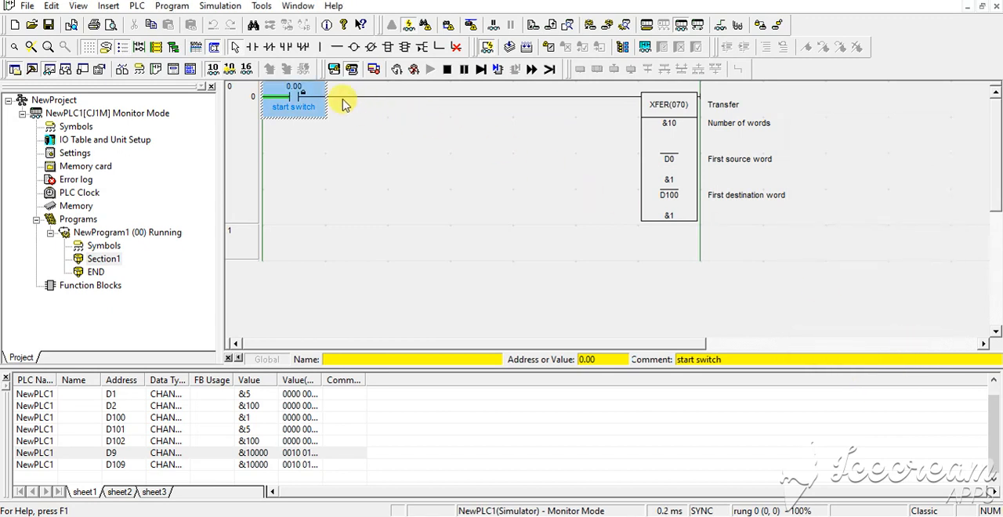